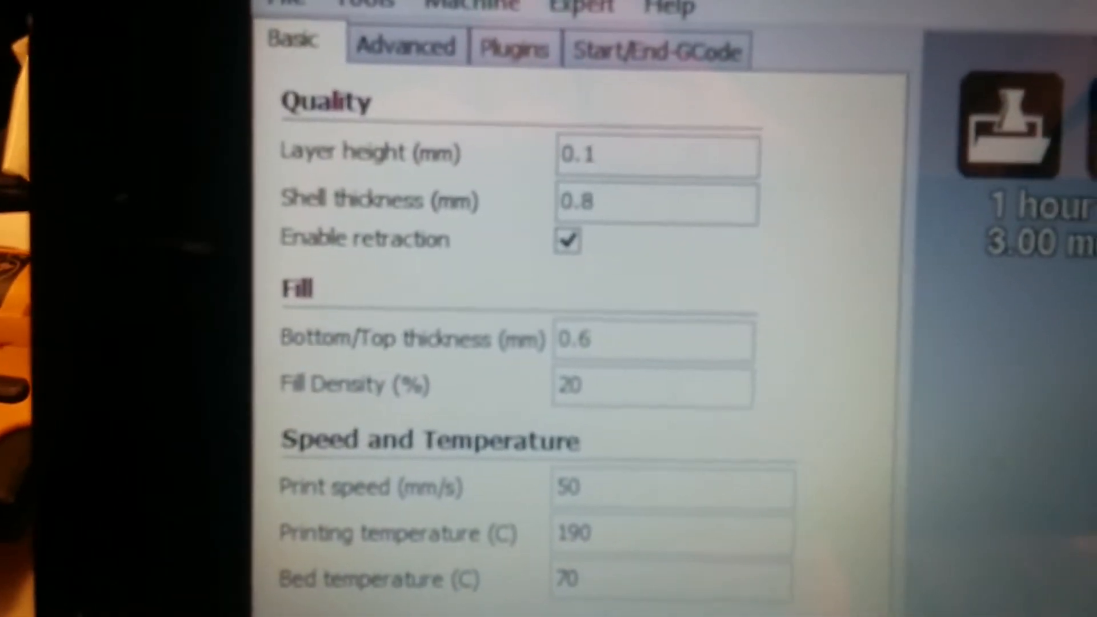
Step: Scroll through the advanced speed and cooling settings, then review the start G-code script
scroll(down, 3)
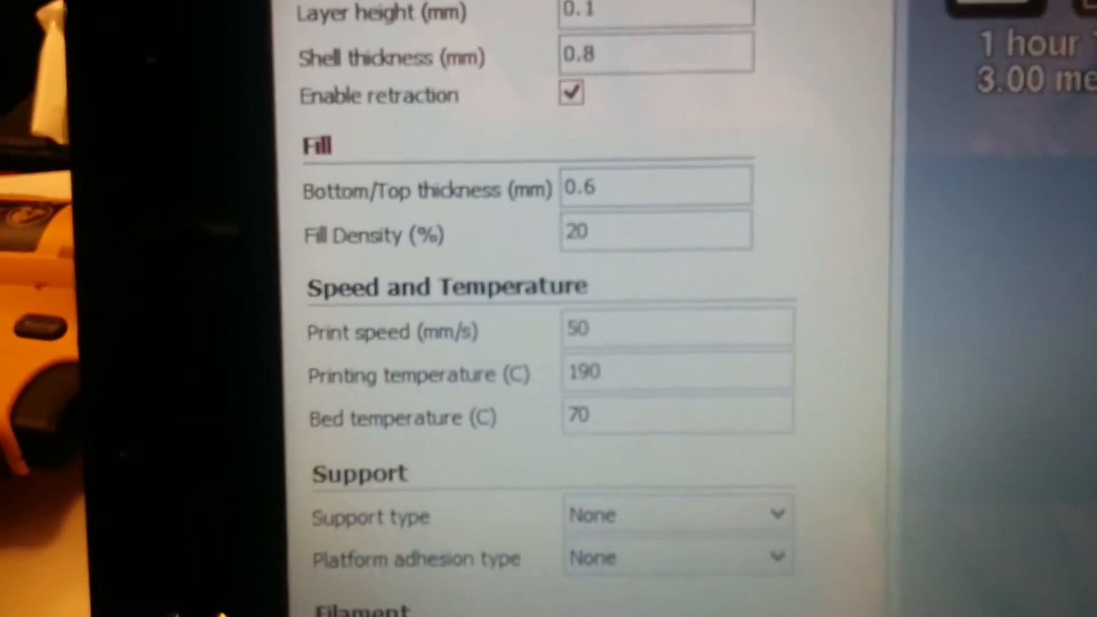
scroll(down, 3)
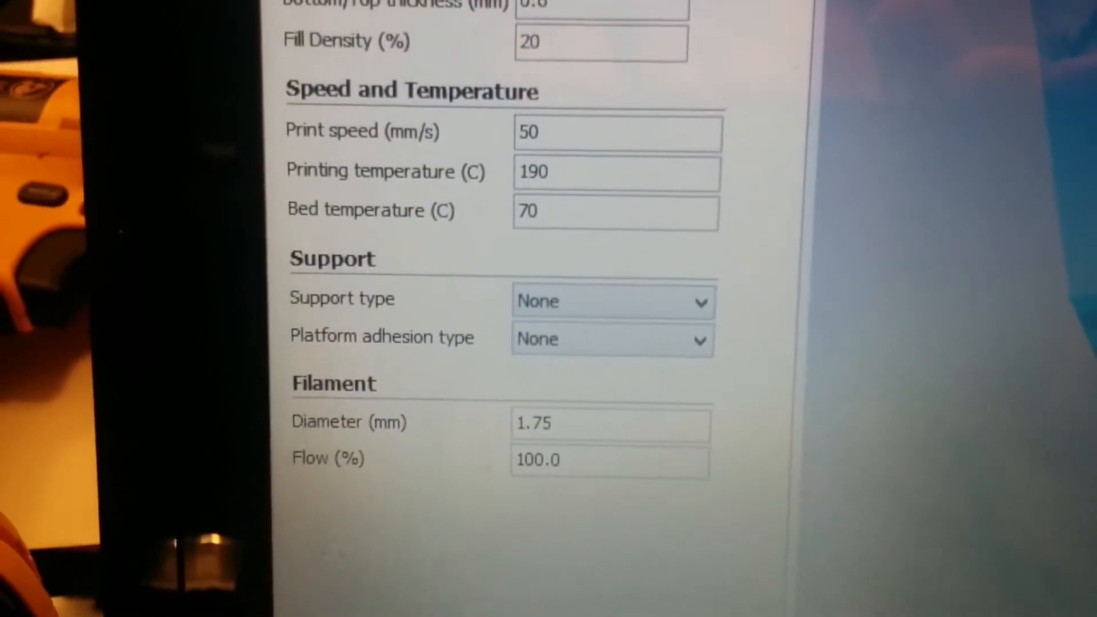
scroll(up, 3)
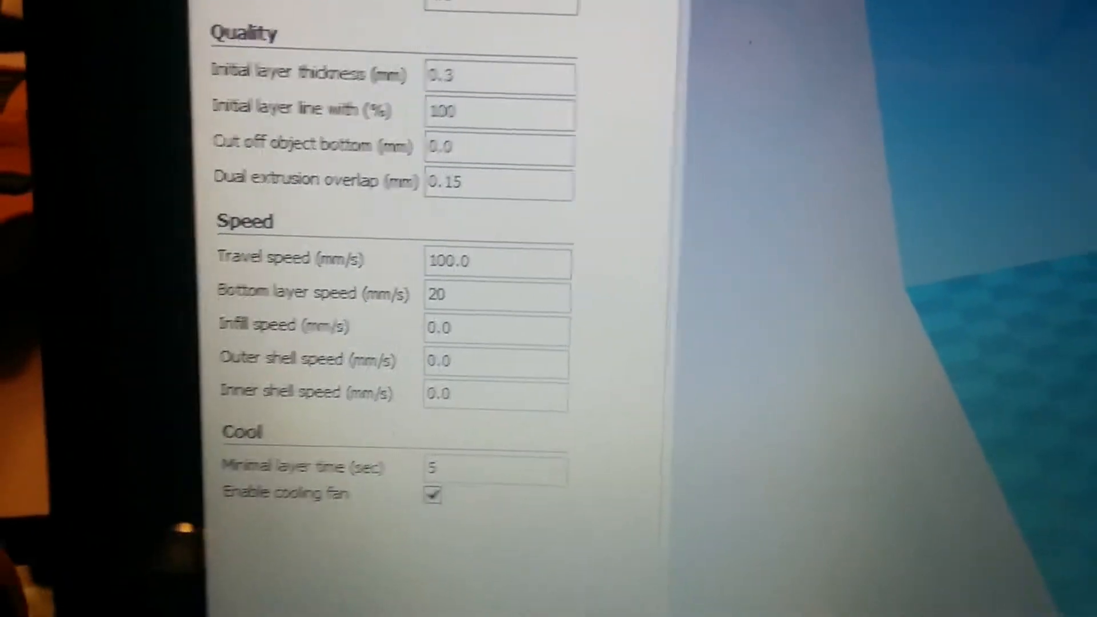
scroll(up, 3)
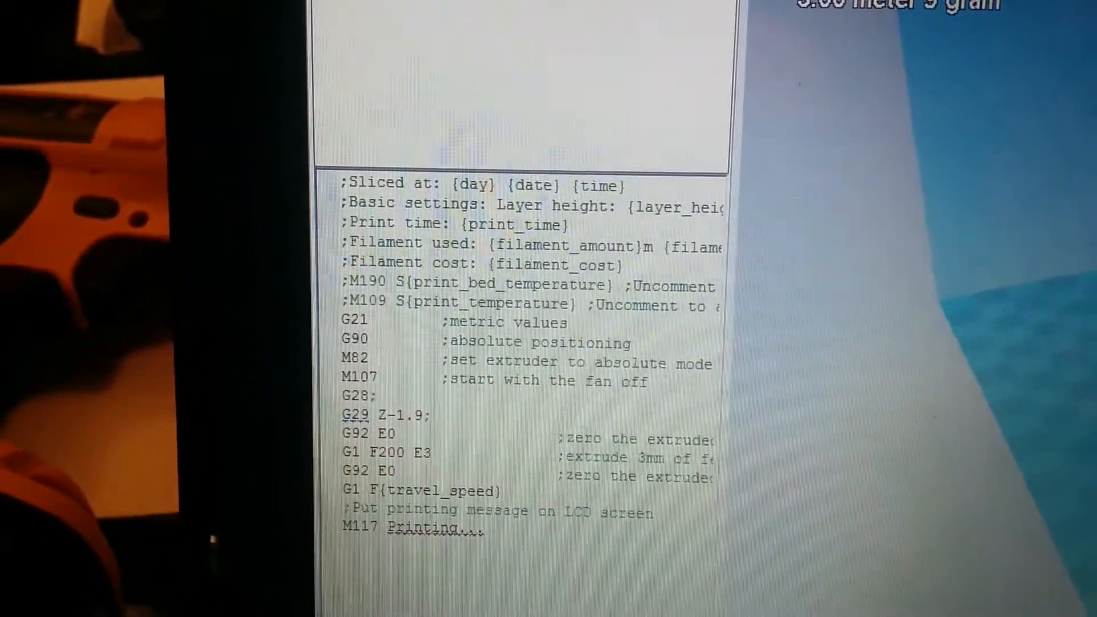
click(559, 127)
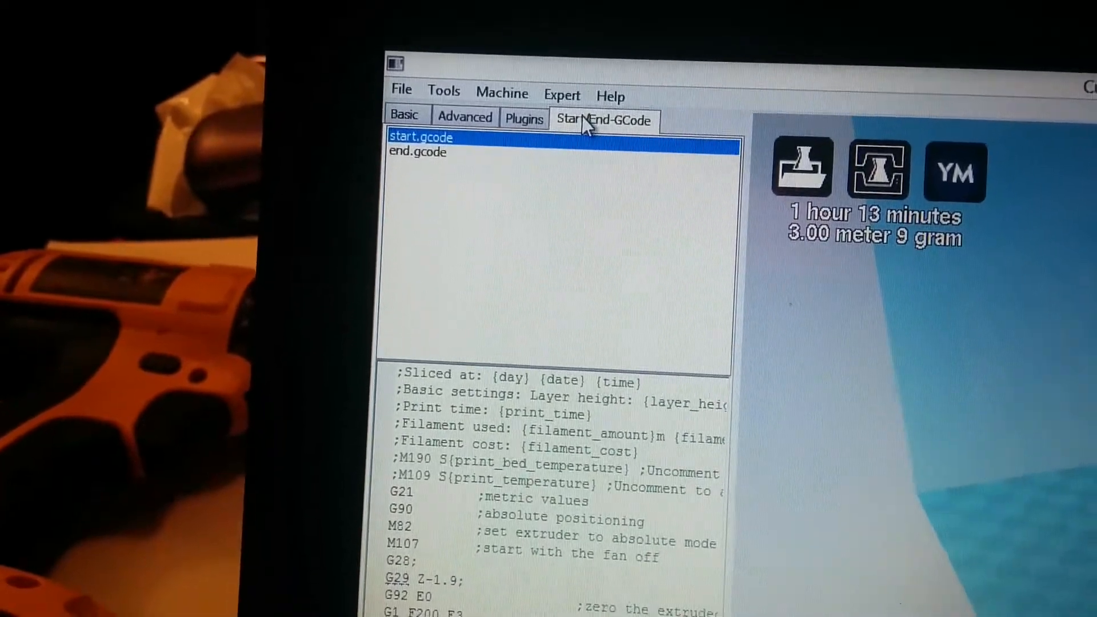
click(503, 94)
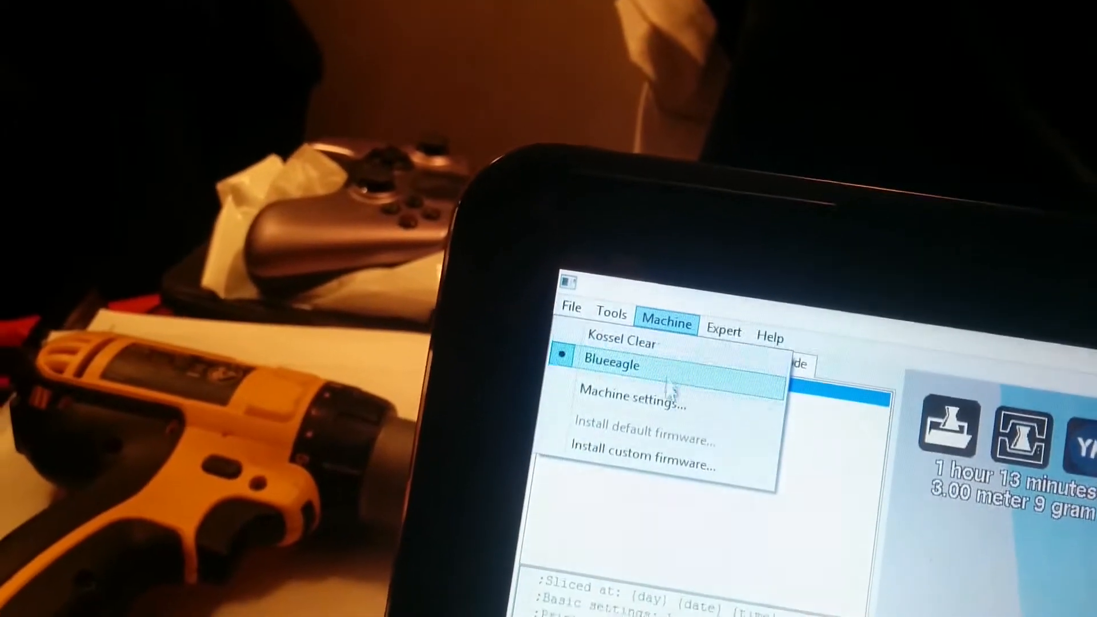
Step: Select a printer profile, Kossel Clear or Blueeagle, from the machine list
click(633, 394)
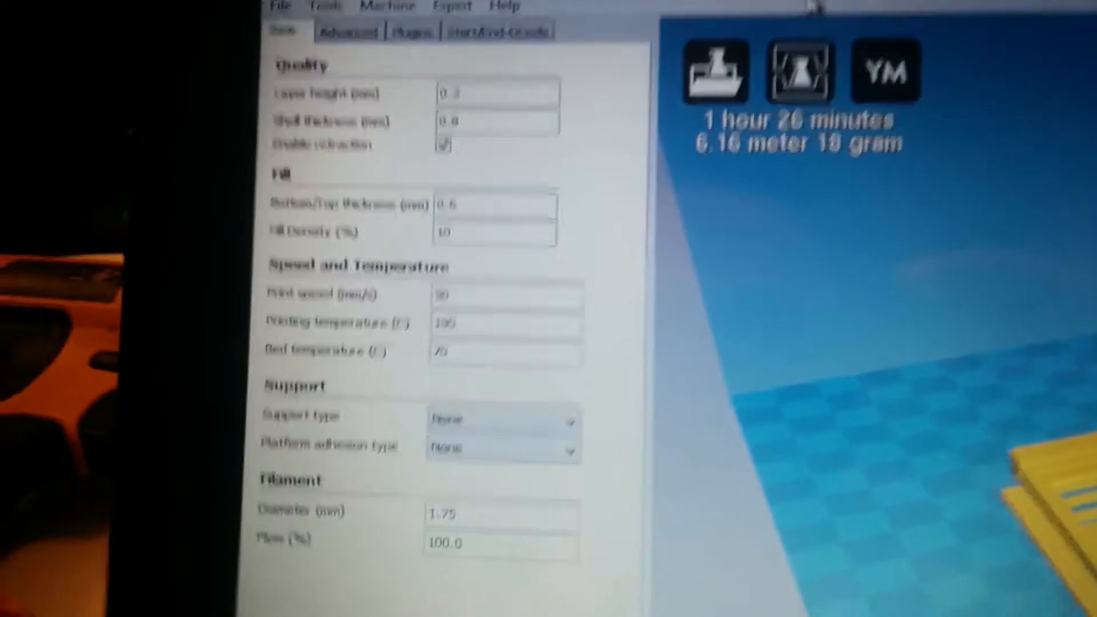
scroll(down, 3)
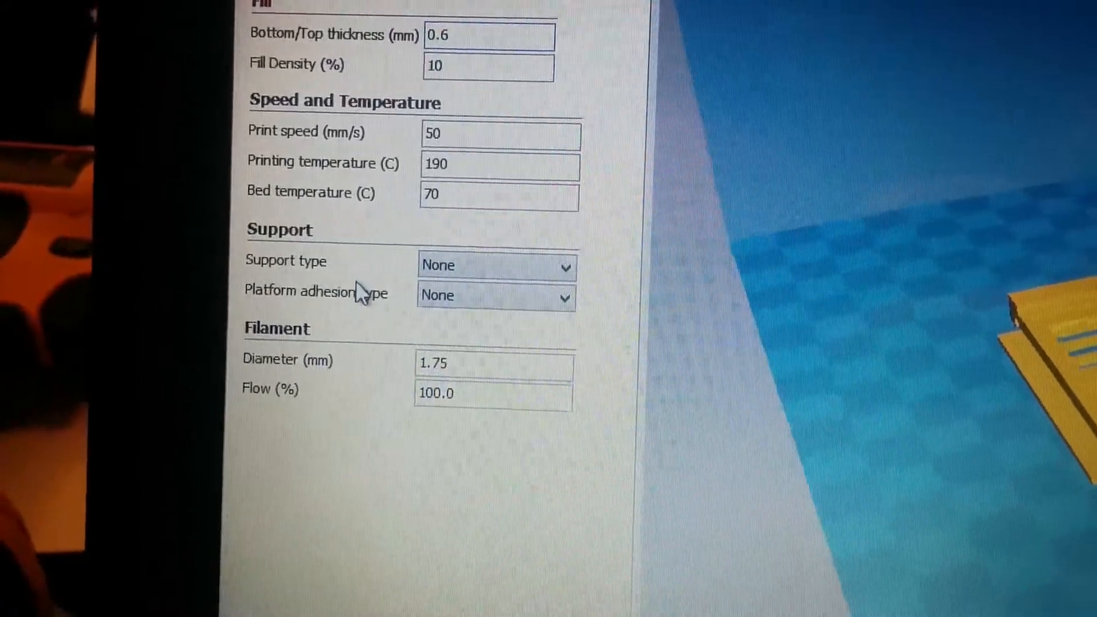
mouse_move(371, 311)
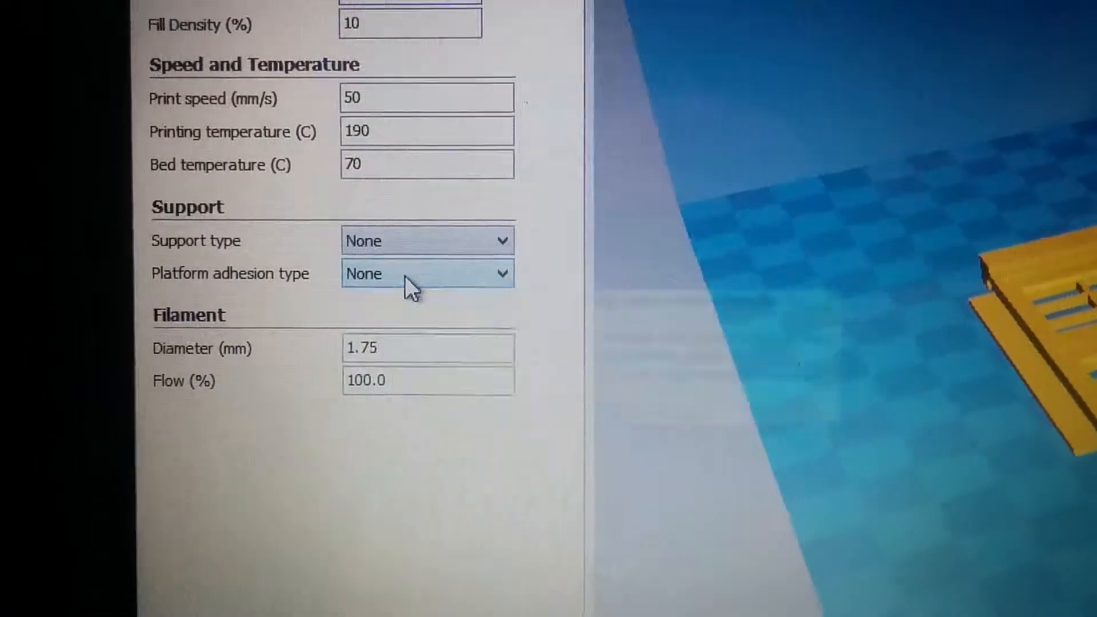
Step: Switch the Basic tab's Platform adhesion type from its dropdown to Brim
click(427, 273)
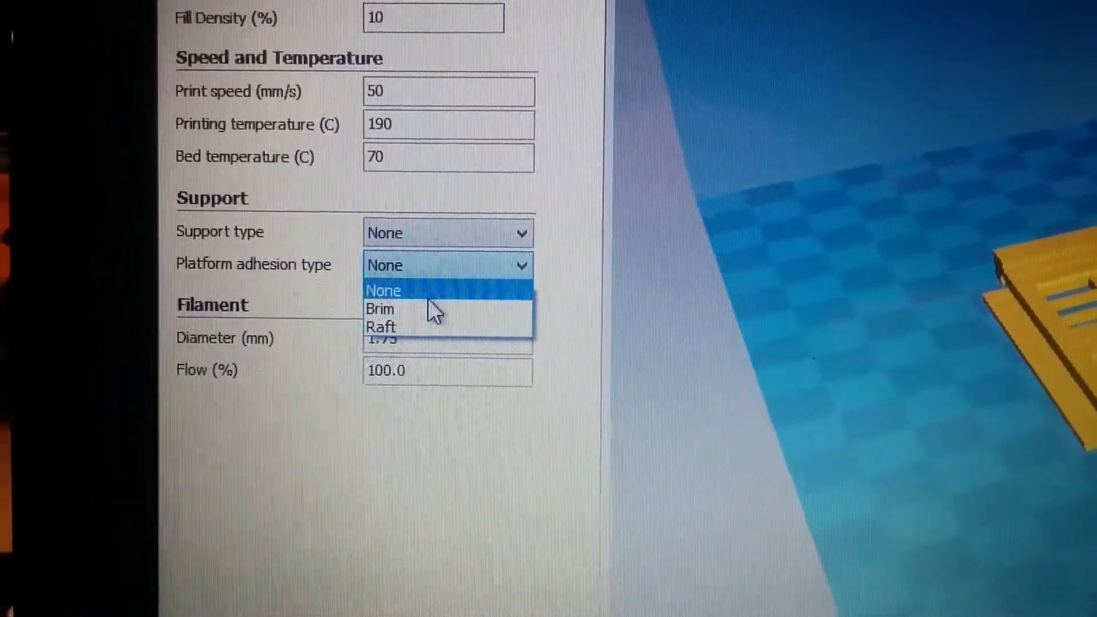
click(380, 309)
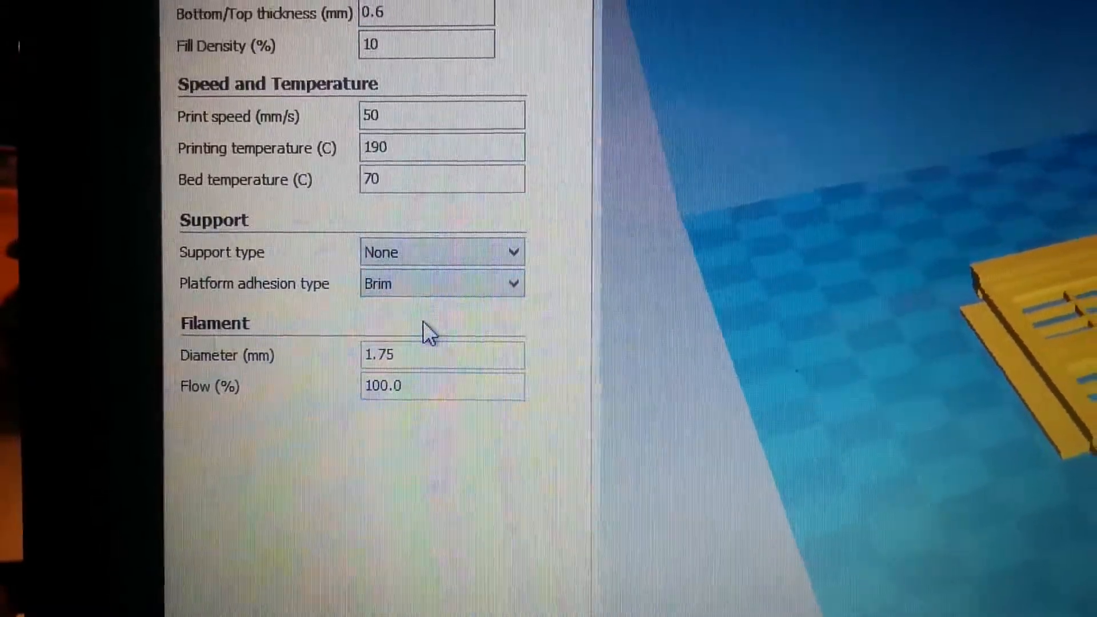